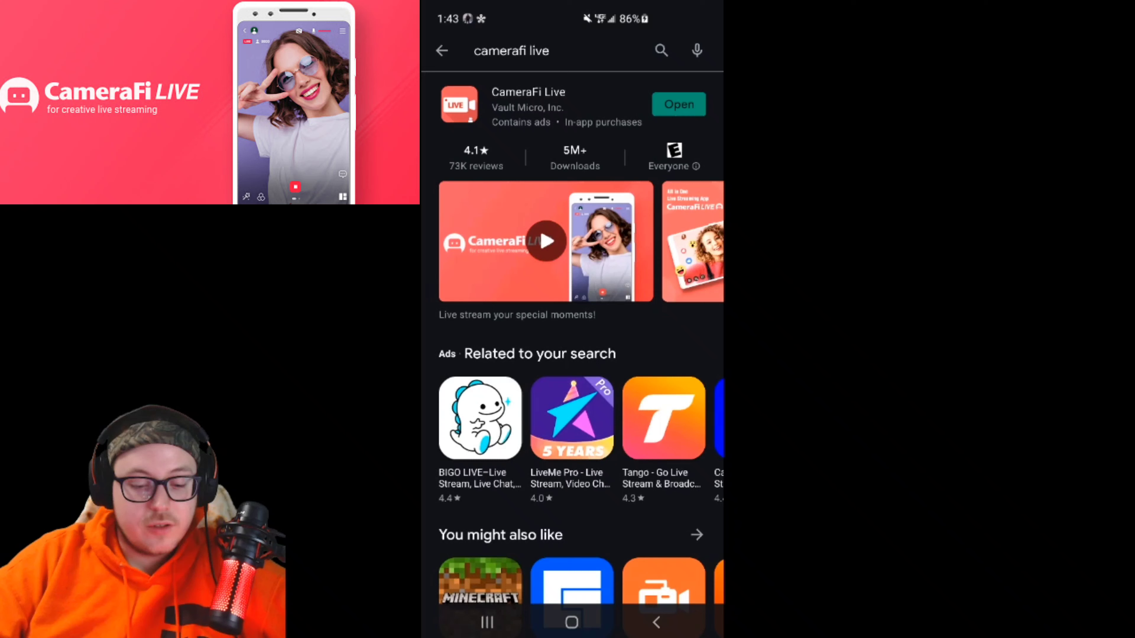
# Launch CameraFi Live from its Play Store page so the floating broadcast controls appear
pyautogui.click(679, 104)
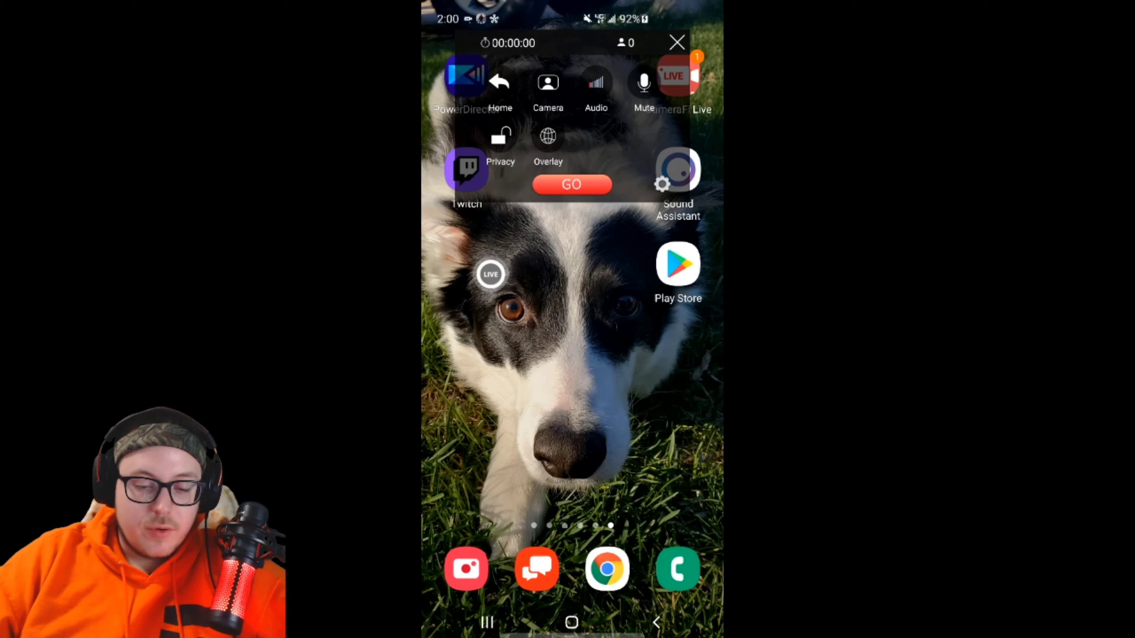
# Test Mute on and off, then enable Privacy mode in the floating broadcast panel
pyautogui.click(677, 41)
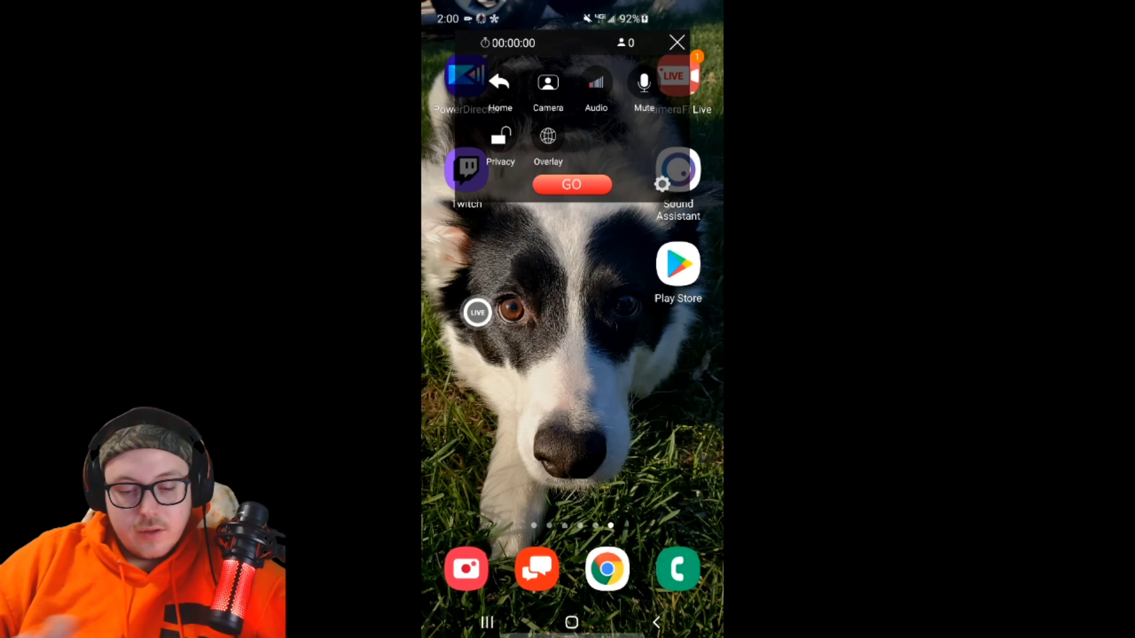
pyautogui.click(595, 82)
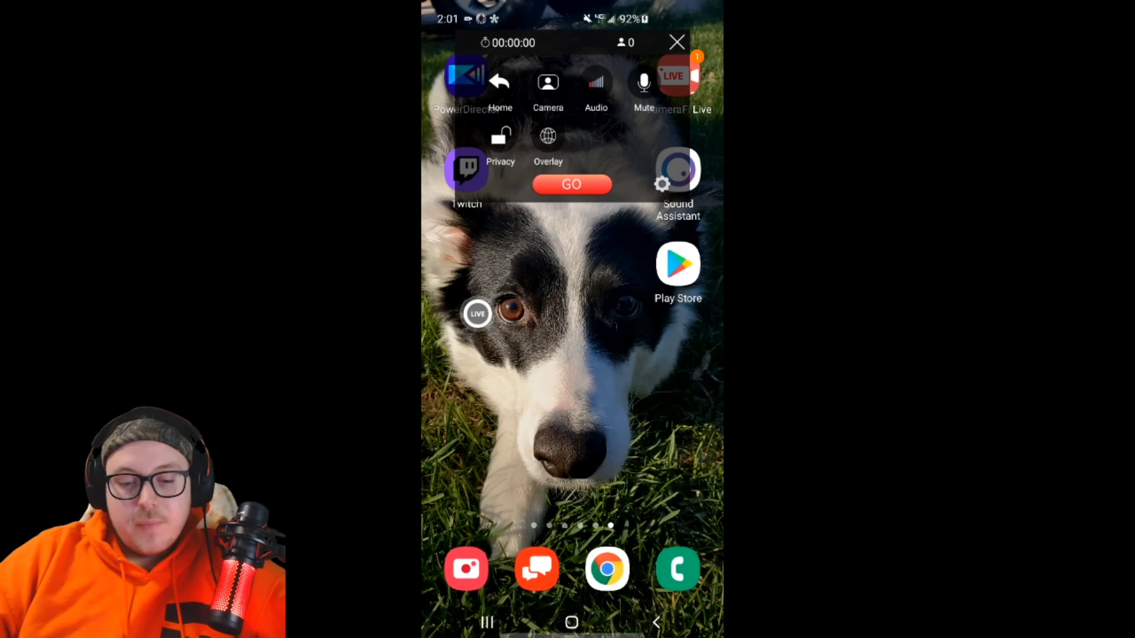
pyautogui.click(643, 83)
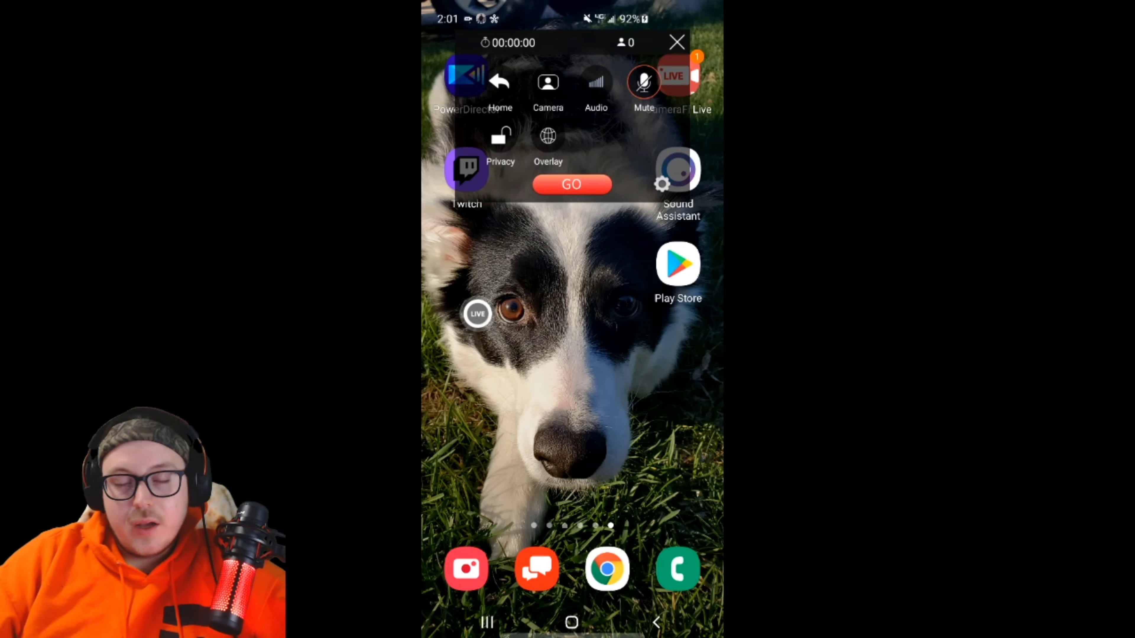
pyautogui.click(642, 84)
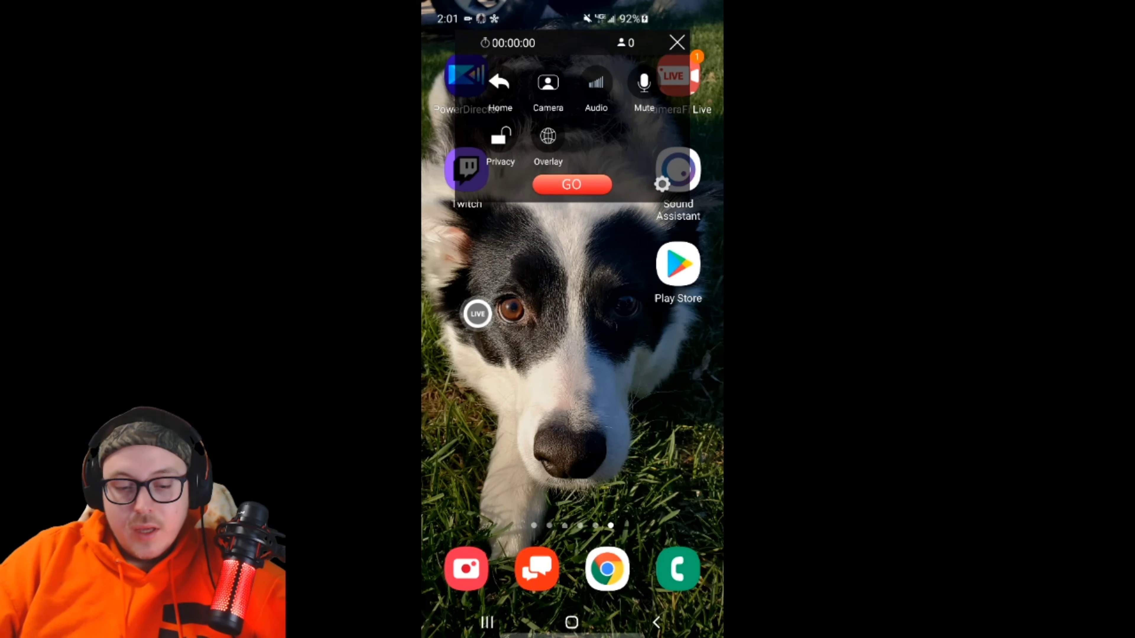
pyautogui.click(500, 137)
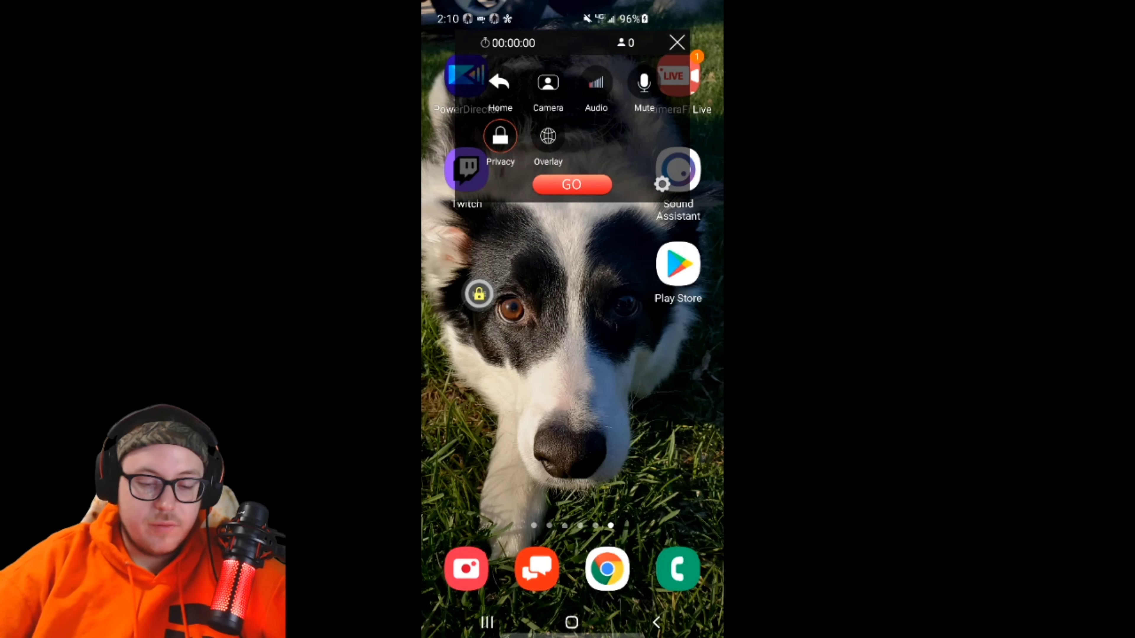
pyautogui.click(643, 85)
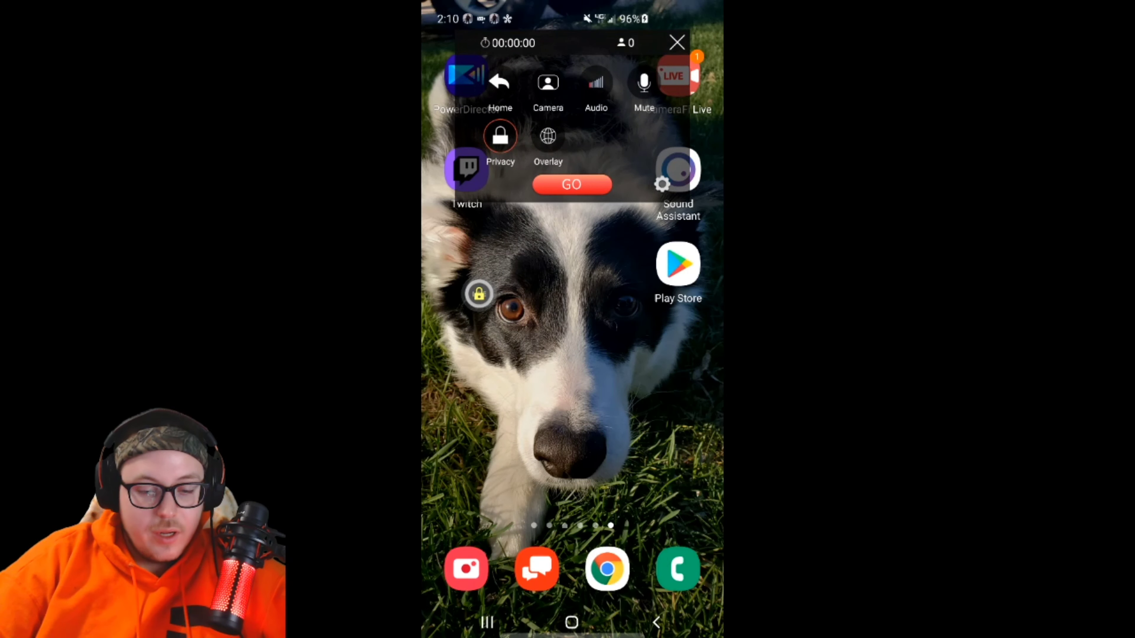
pyautogui.click(501, 137)
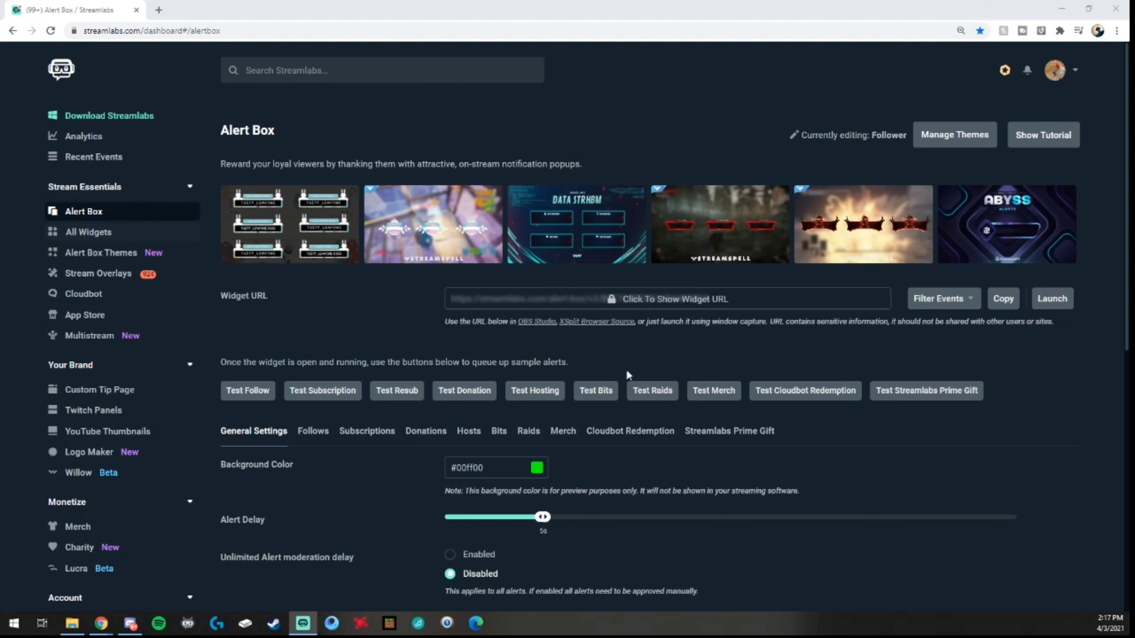
pyautogui.moveTo(639, 306)
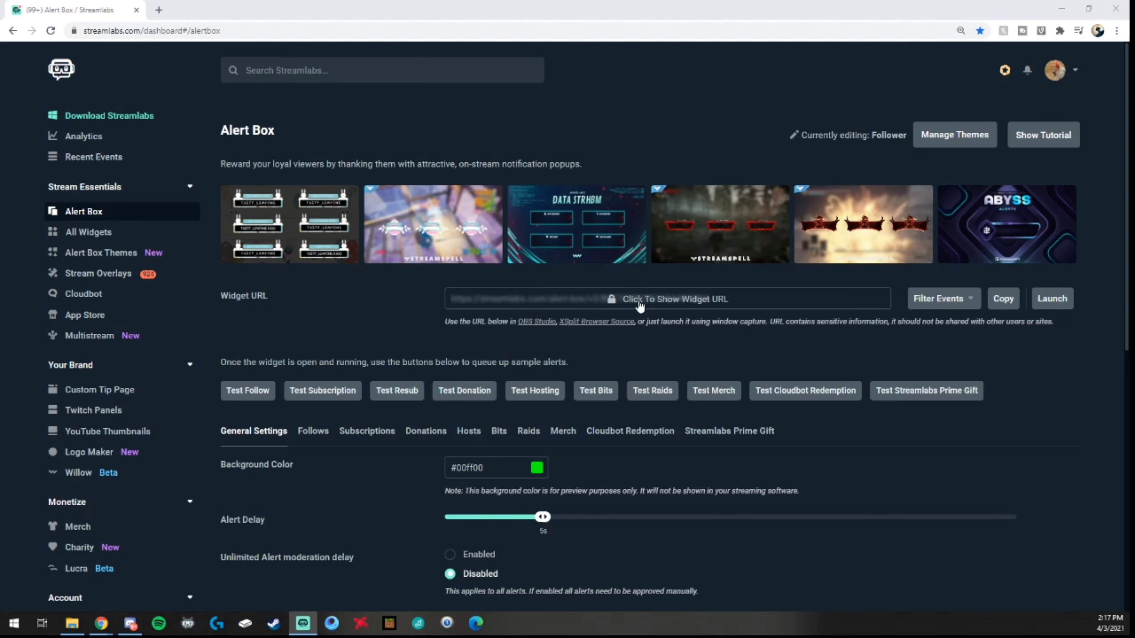
pyautogui.moveTo(626, 310)
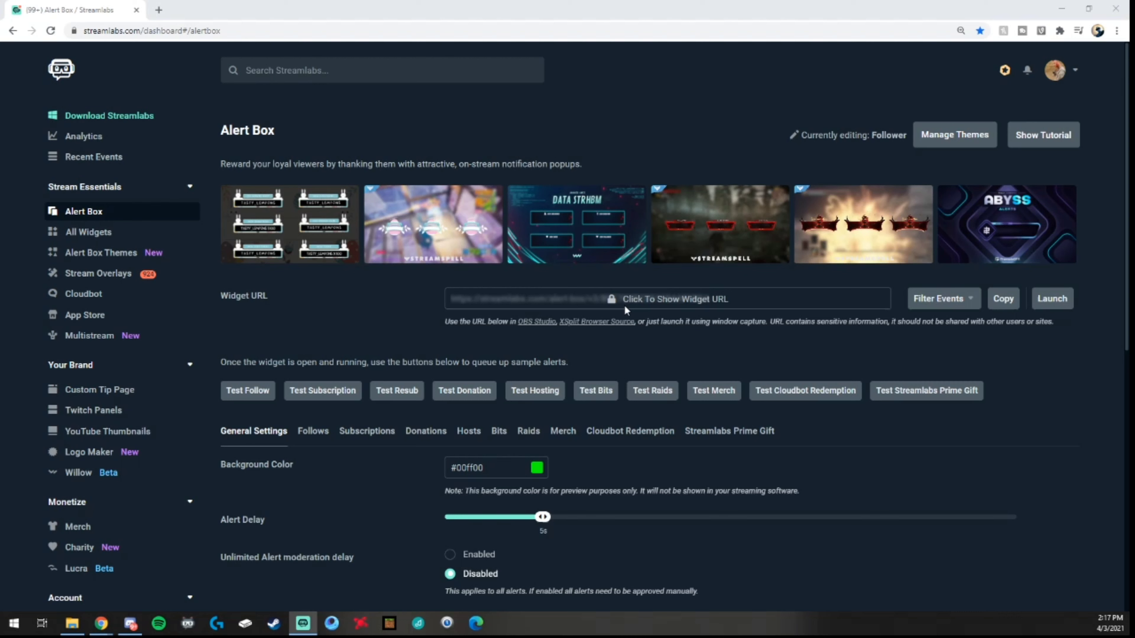
pyautogui.moveTo(694, 320)
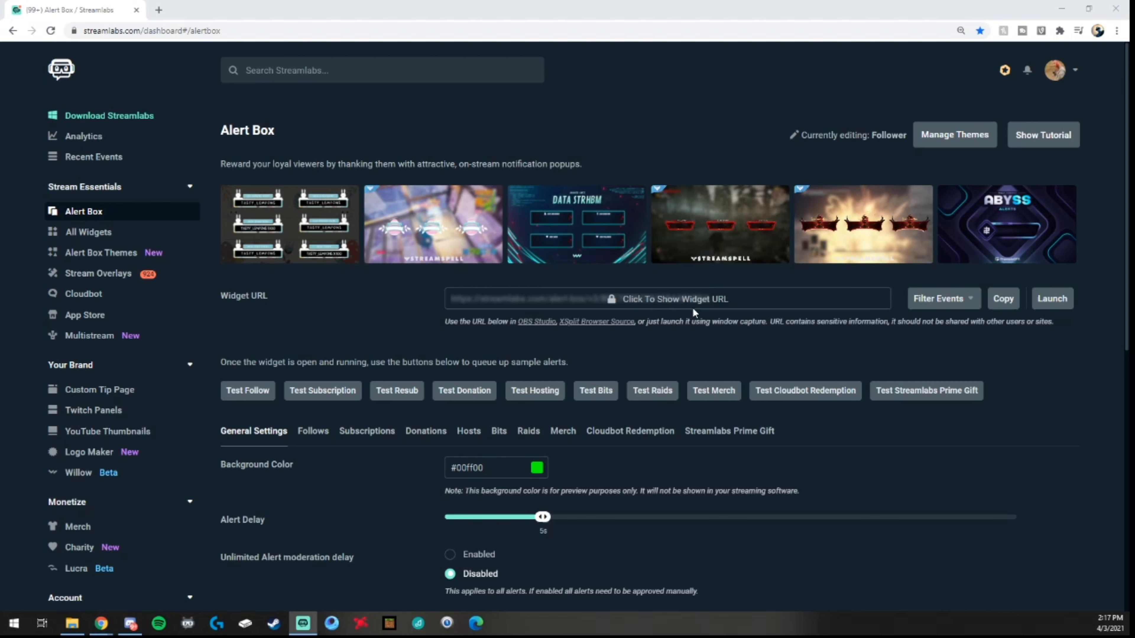
pyautogui.moveTo(703, 314)
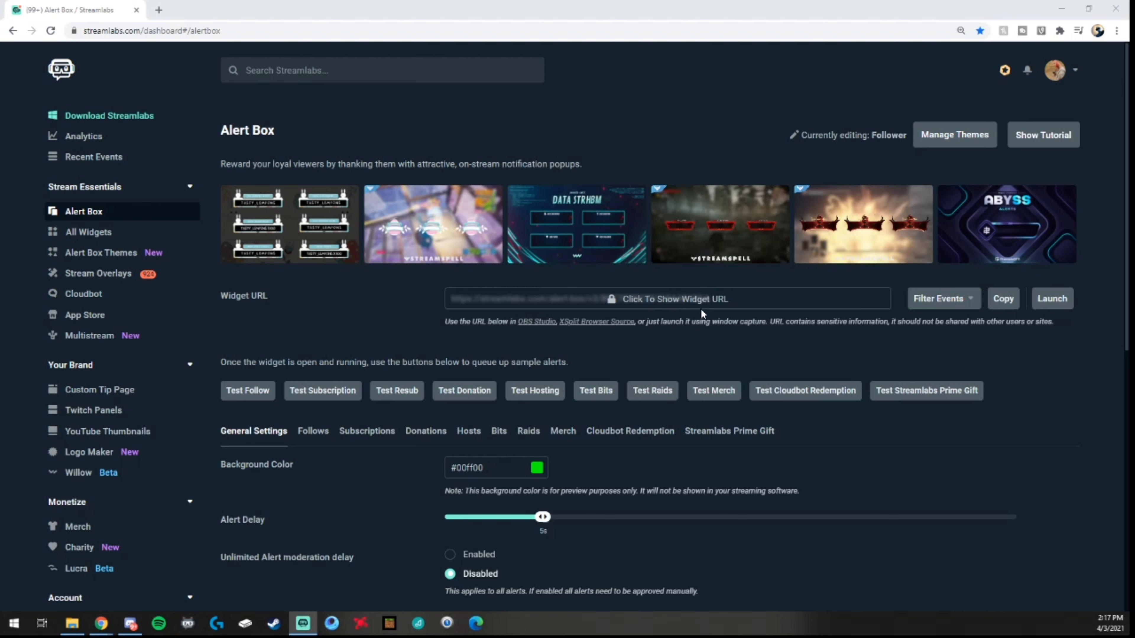
pyautogui.moveTo(100, 390)
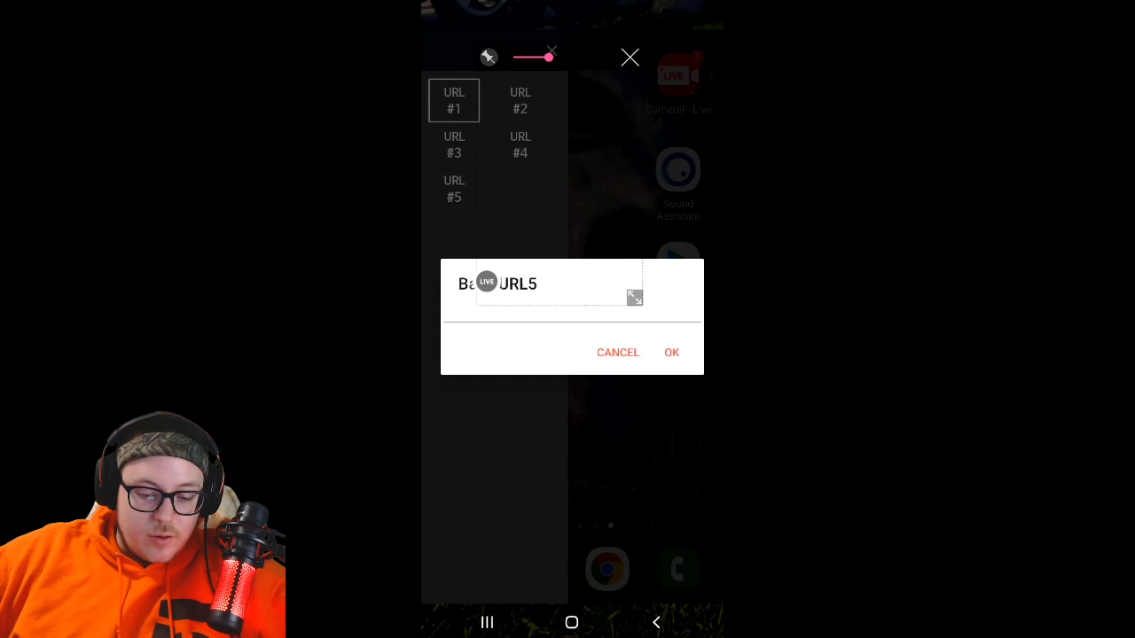
# Confirm the name for the web-page overlay URL slot with OK
pyautogui.click(671, 352)
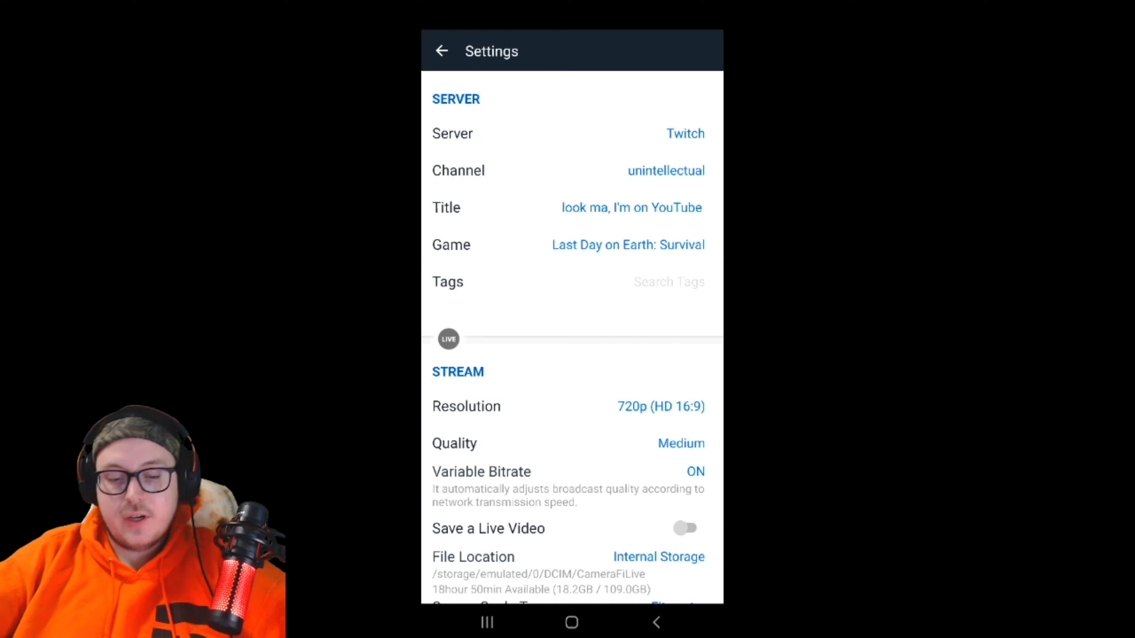
# Keep Screen Scale Type at Fit center in the broadcast settings
pyautogui.scroll(-3)
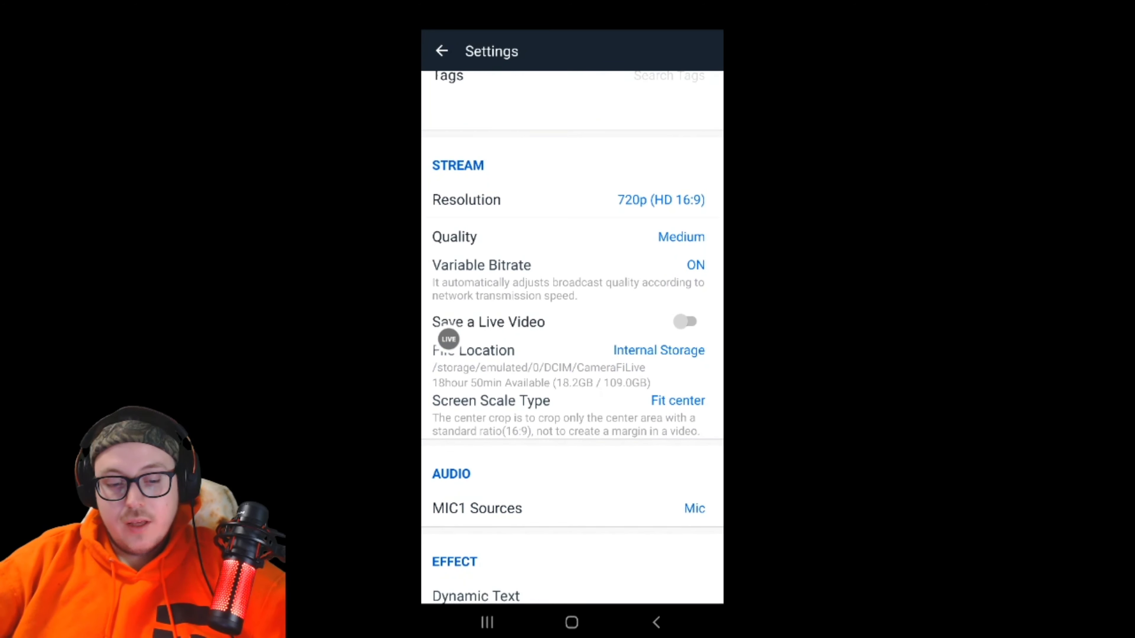
pyautogui.scroll(-3)
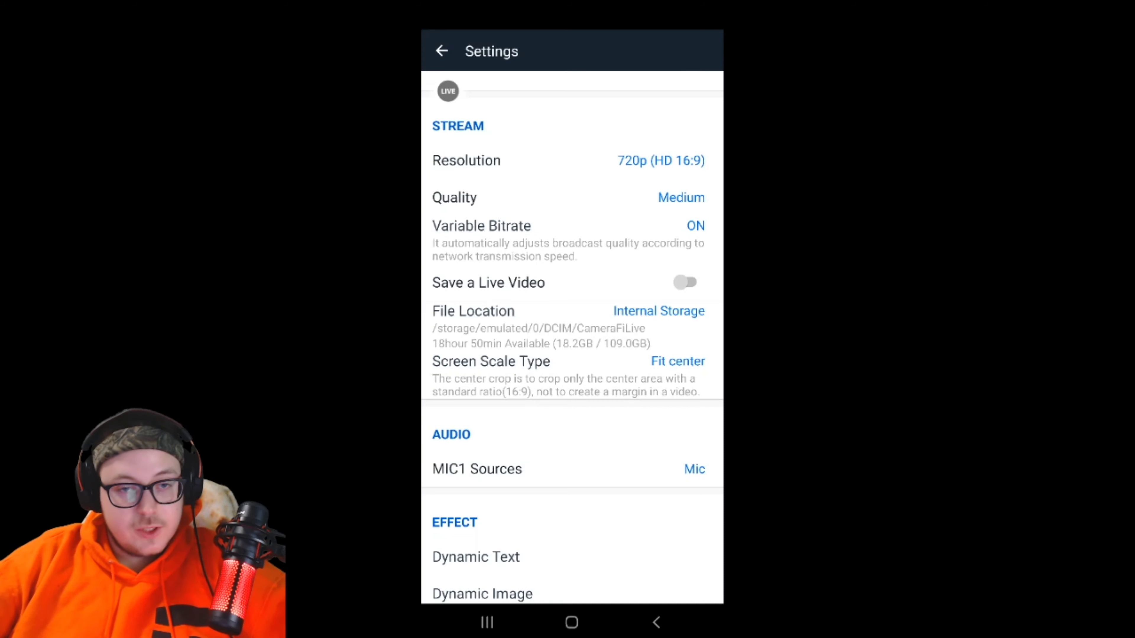
pyautogui.scroll(-3)
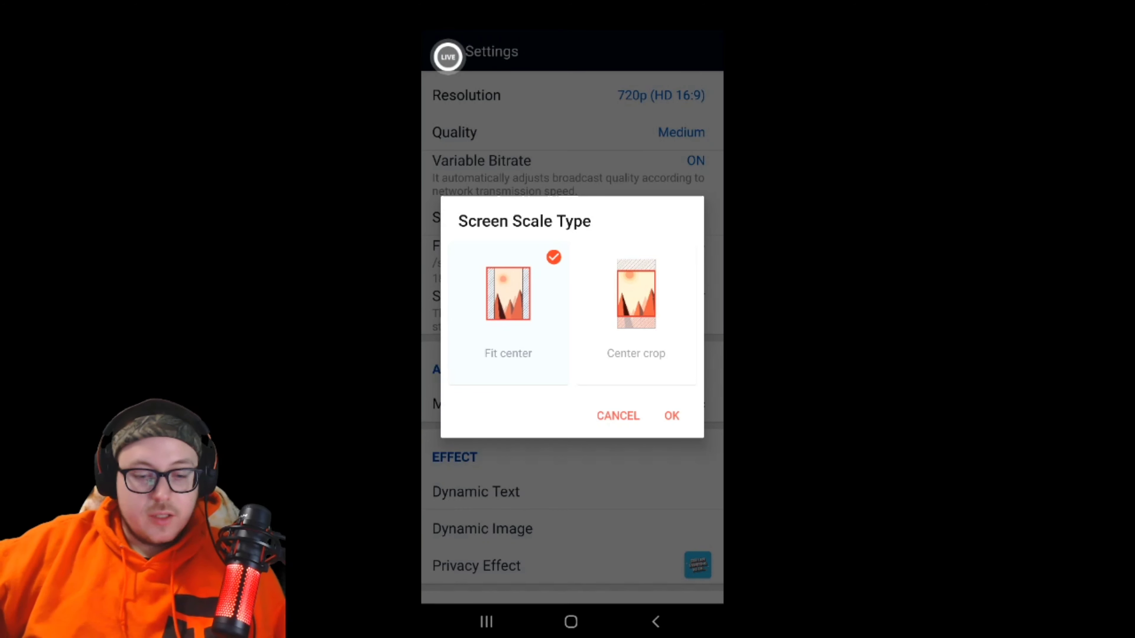
pyautogui.click(671, 416)
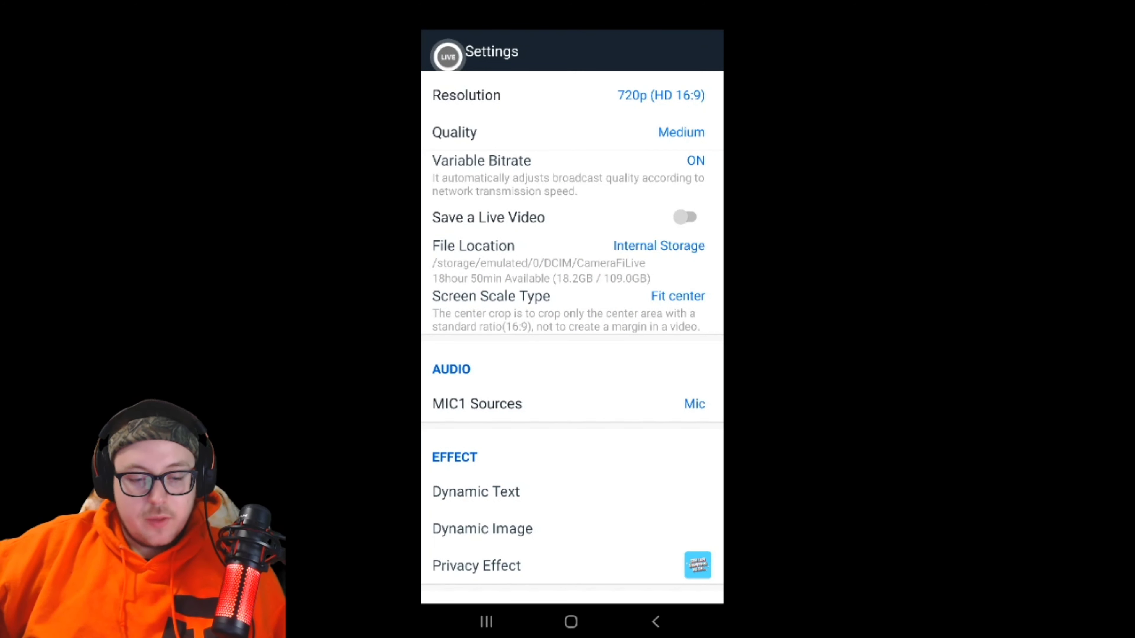
pyautogui.scroll(-3)
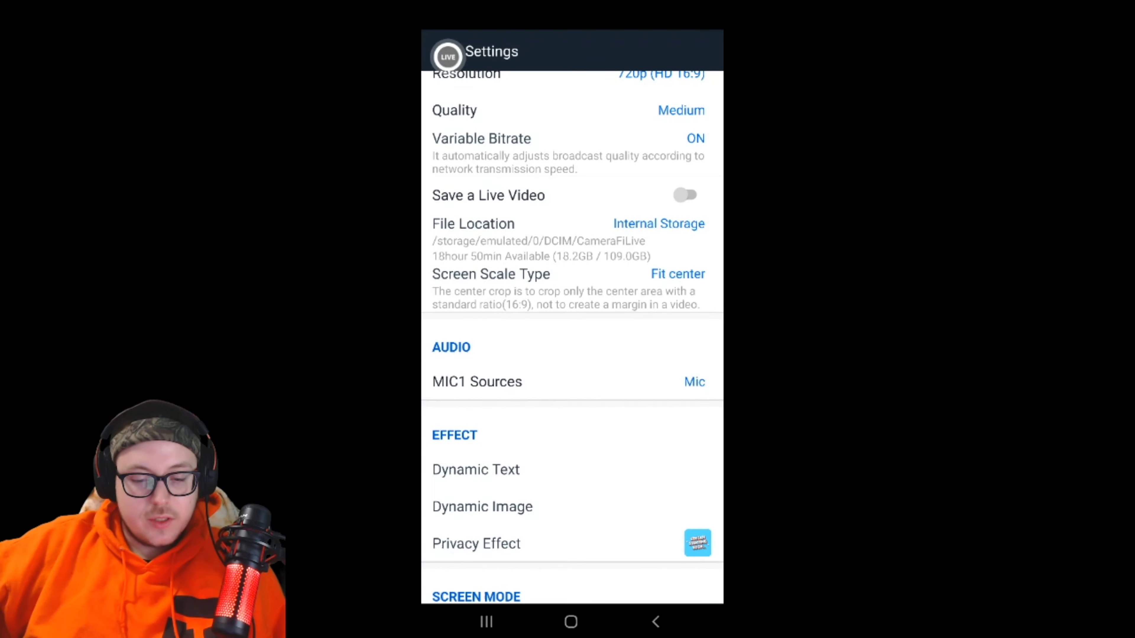
# Set MIC1 Sources to Mic & Internal Sound and accept the Internal Sound notice
pyautogui.click(476, 382)
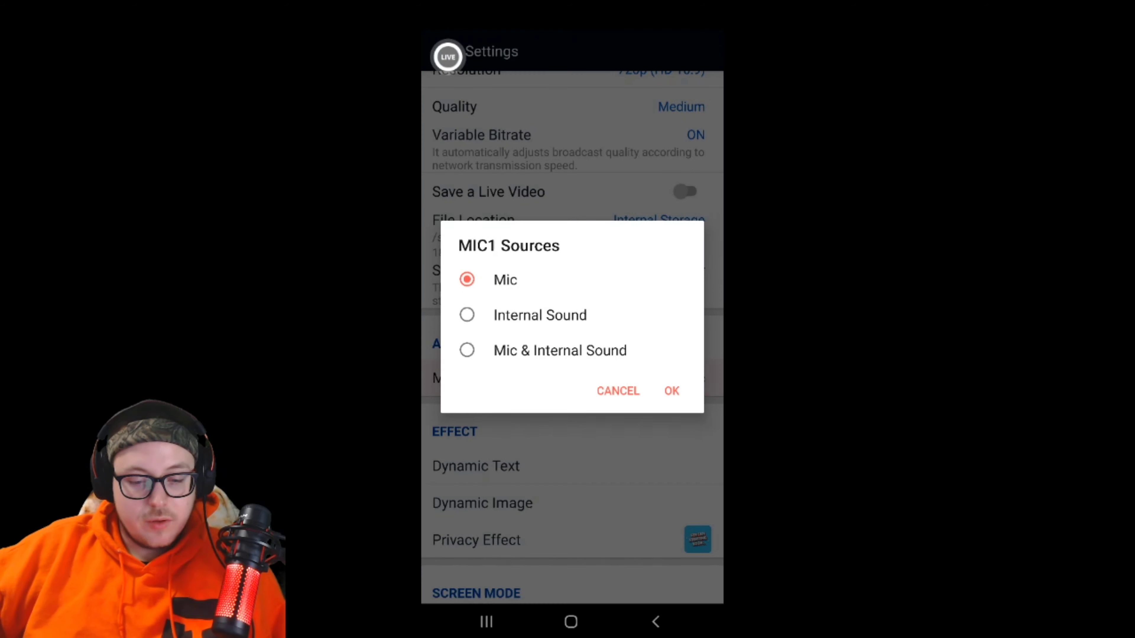
pyautogui.click(468, 351)
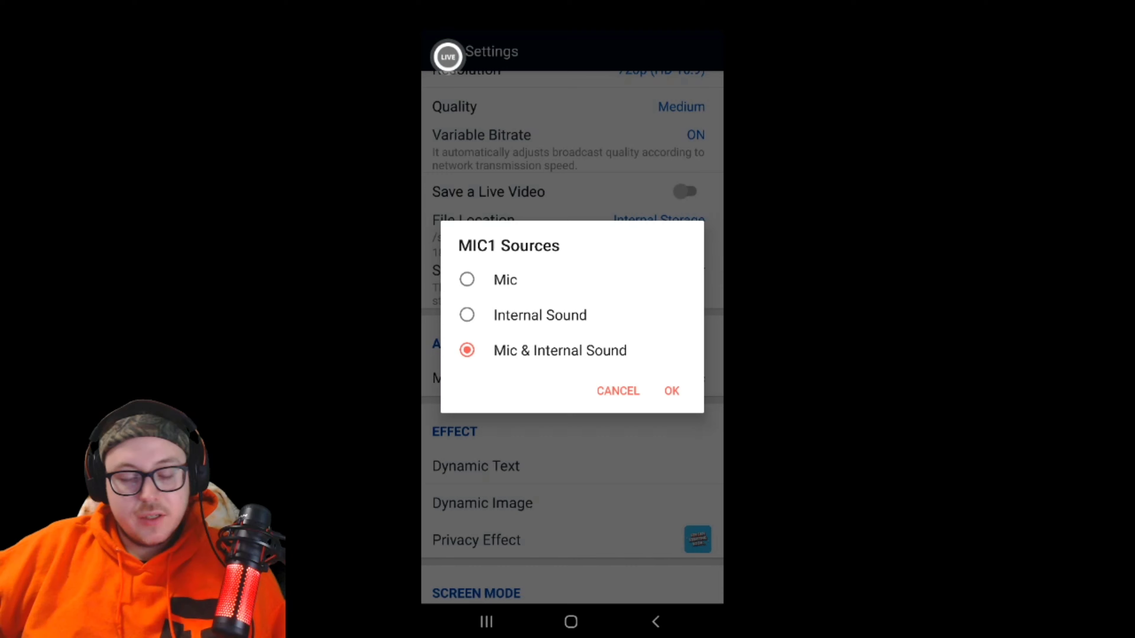
pyautogui.click(671, 391)
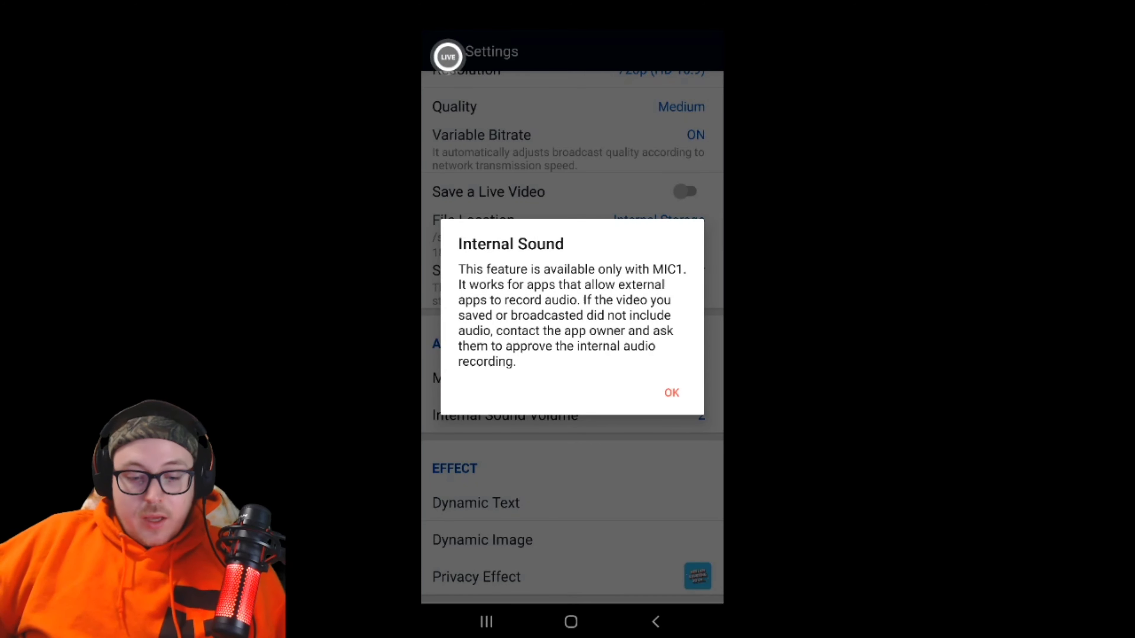
pyautogui.click(672, 392)
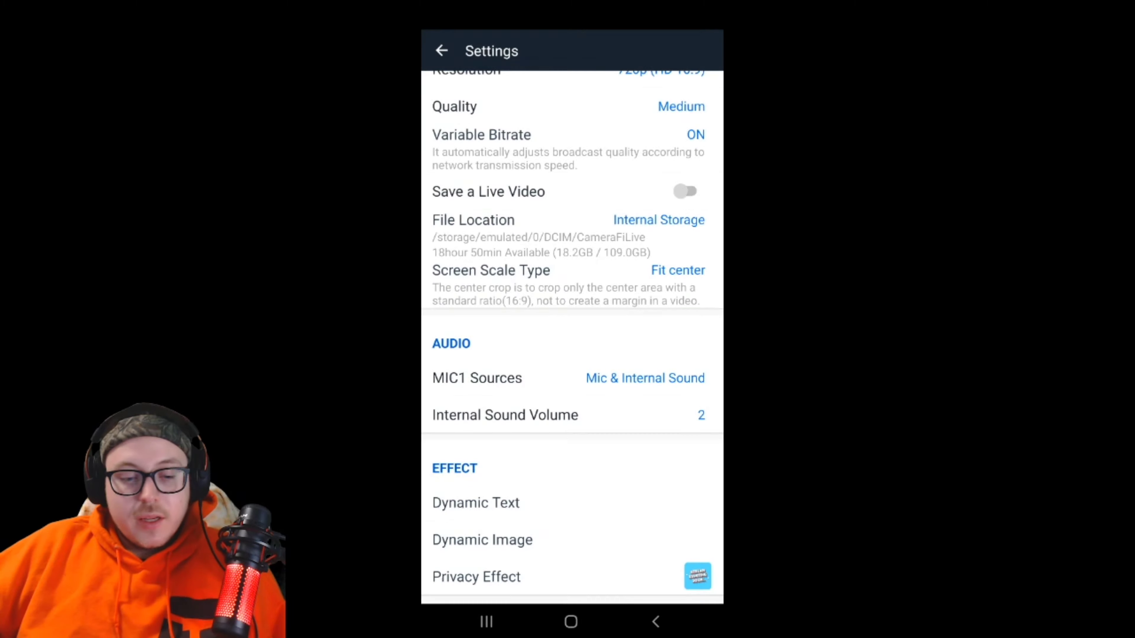
# Scroll down to Screen Mode to reach the Floating Action Button setting
pyautogui.scroll(-3)
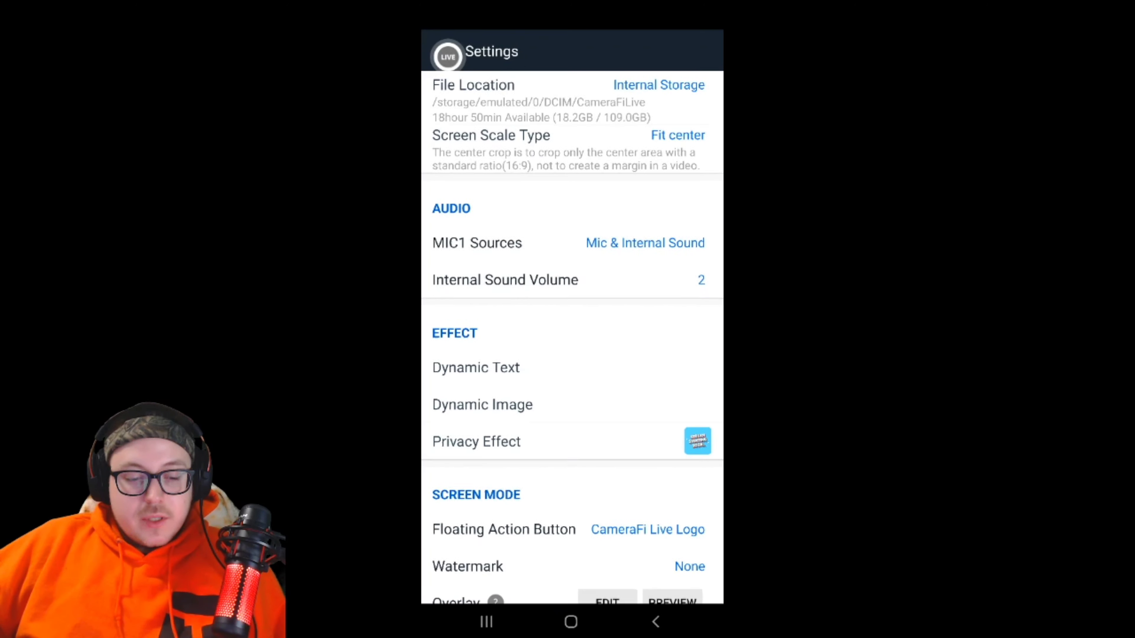
pyautogui.scroll(-3)
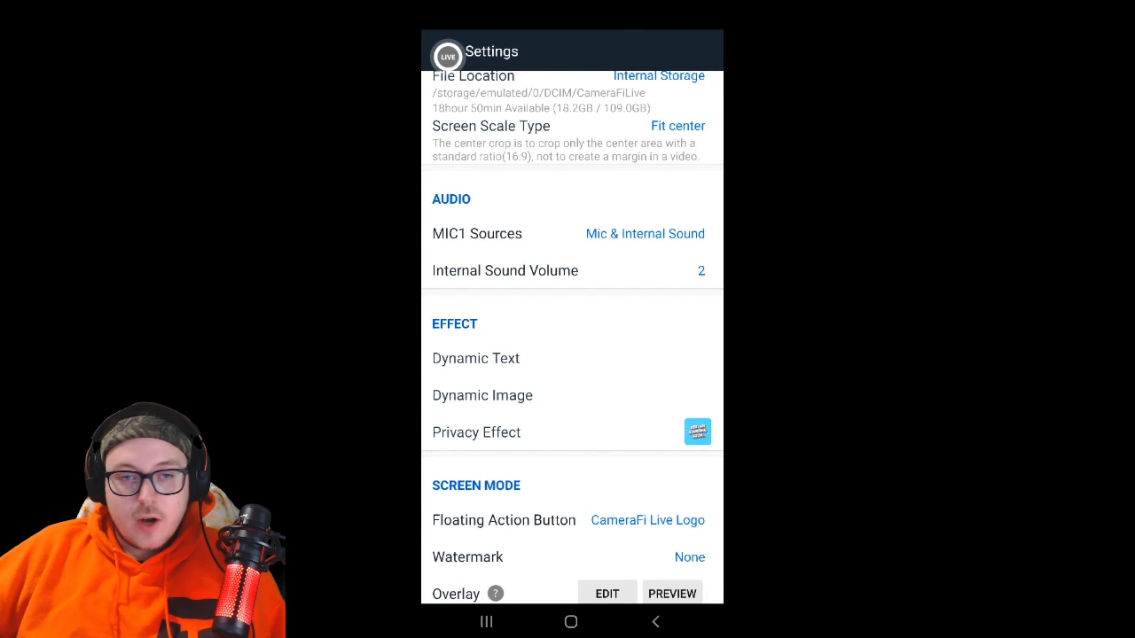
pyautogui.scroll(-3)
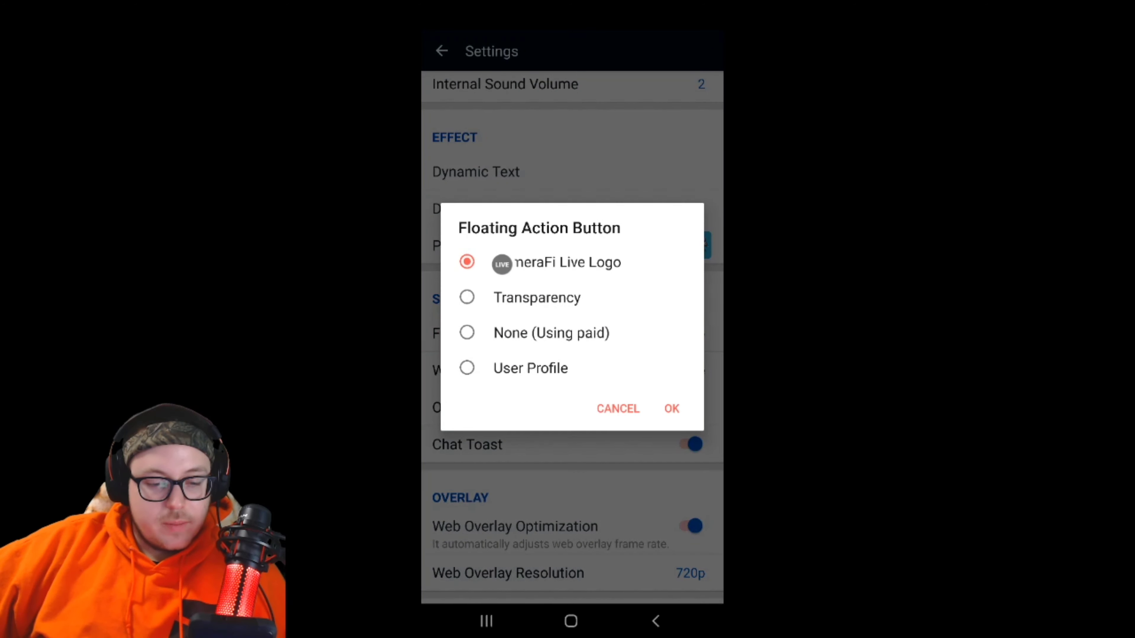
# Set the Floating Action Button to User Profile instead of the CameraFi Live logo
pyautogui.click(467, 367)
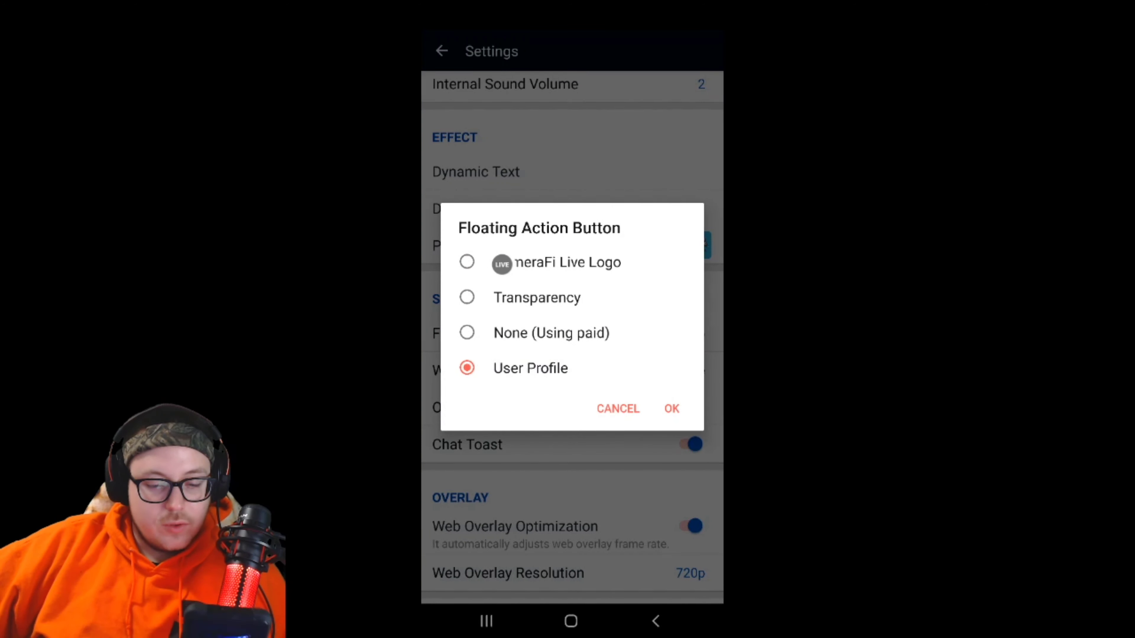
pyautogui.click(672, 409)
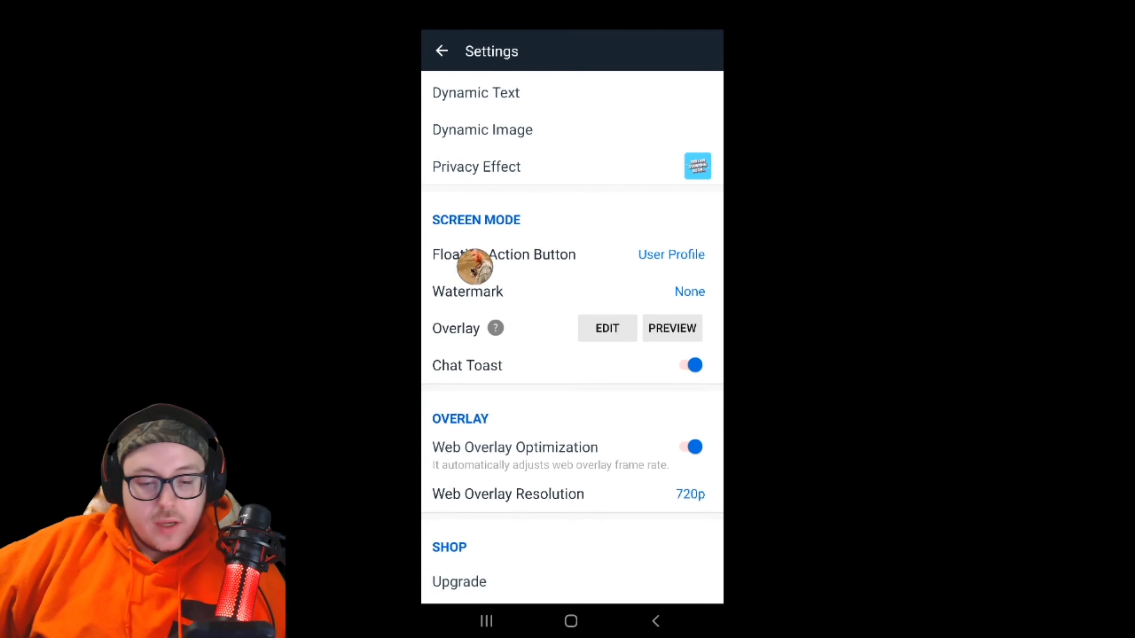
# Scroll through the remaining settings before starting the recording over Last Day on Earth
pyautogui.scroll(-3)
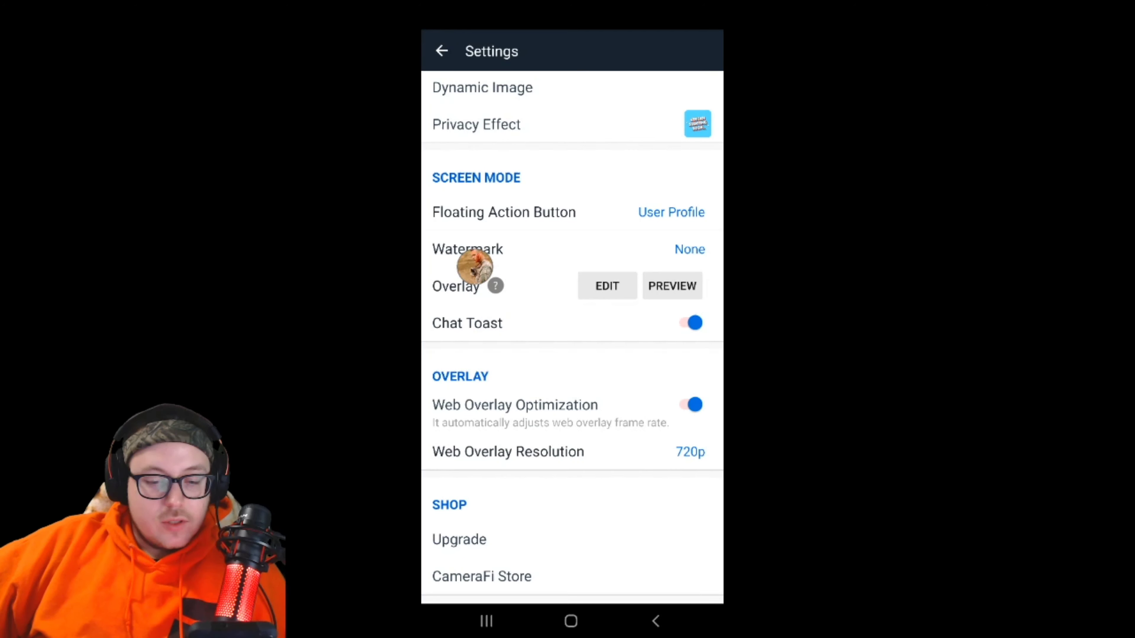
pyautogui.scroll(-3)
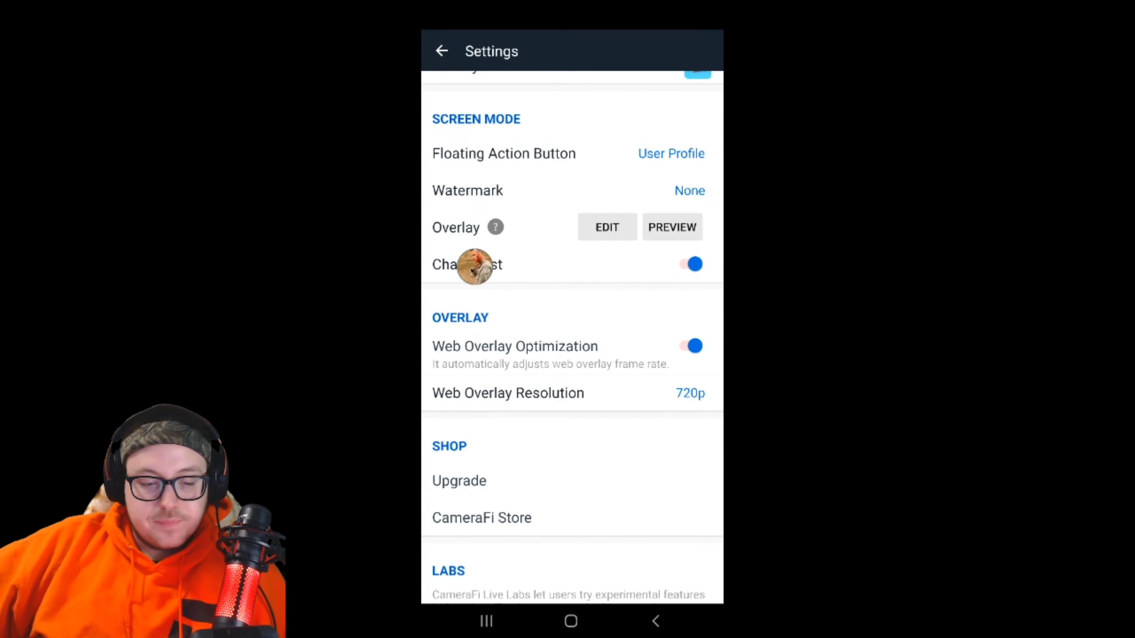
pyautogui.scroll(-3)
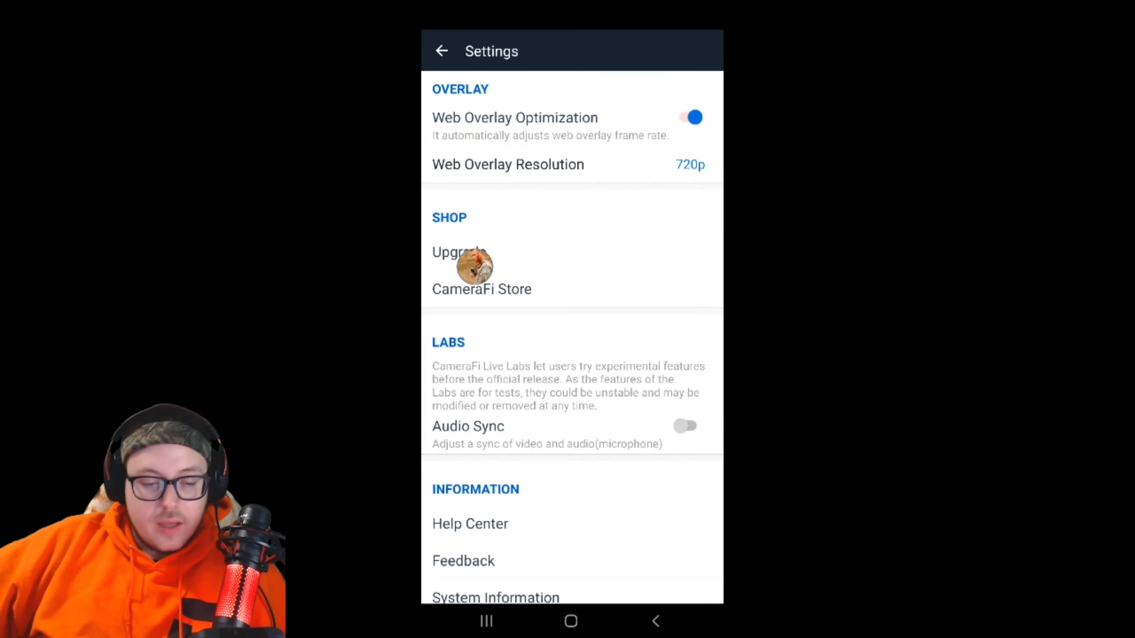
pyautogui.scroll(-3)
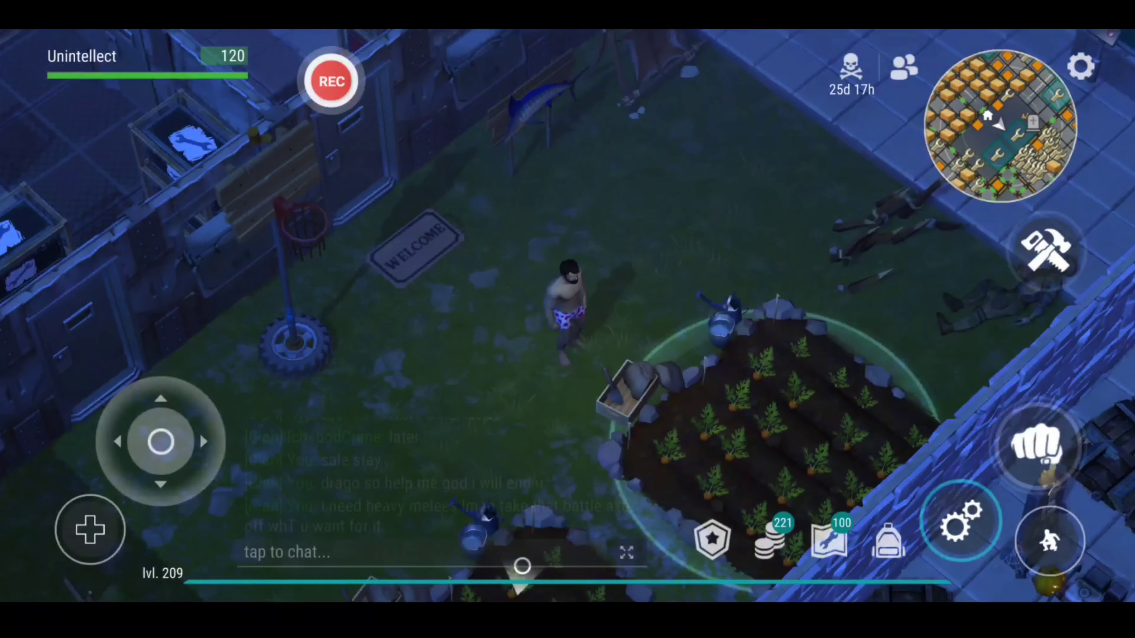
# Open the REC panel and go to Audio to show Individual app volumes during recording
pyautogui.click(330, 80)
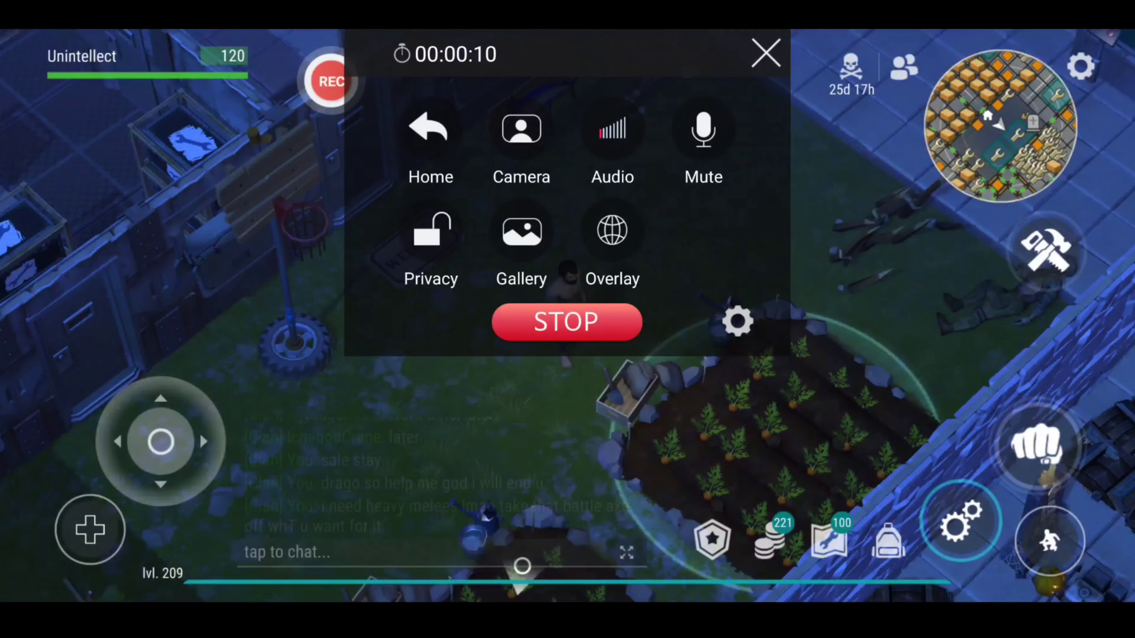
pyautogui.click(765, 54)
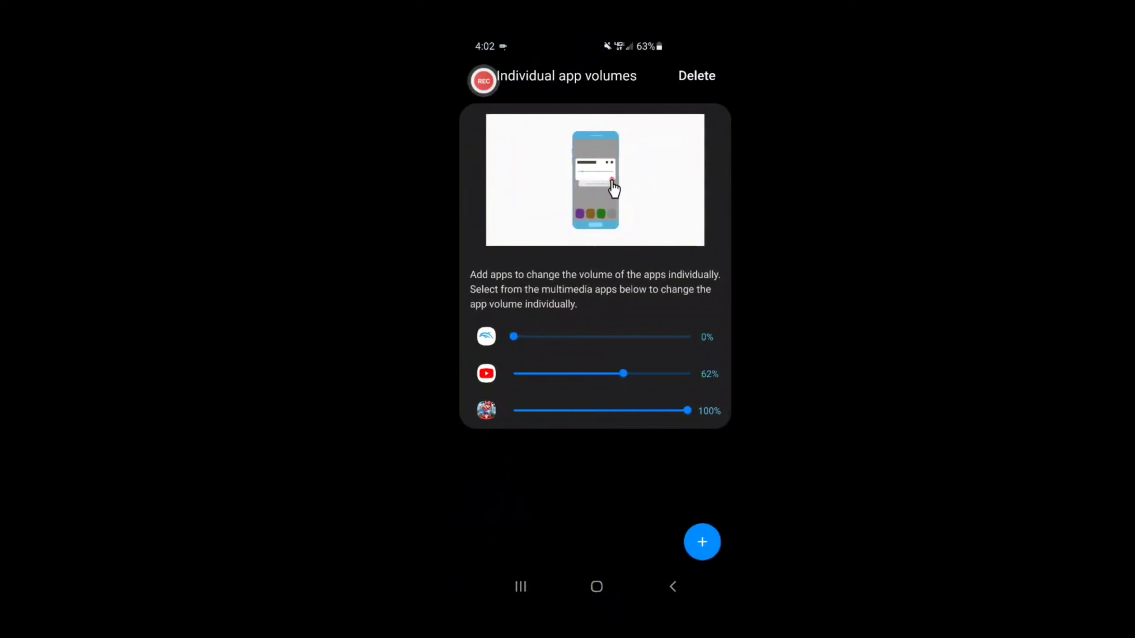
# Switch back from Individual app volumes to Last Day on Earth's inventory view
pyautogui.moveTo(624, 374); pyautogui.dragTo(616, 374)
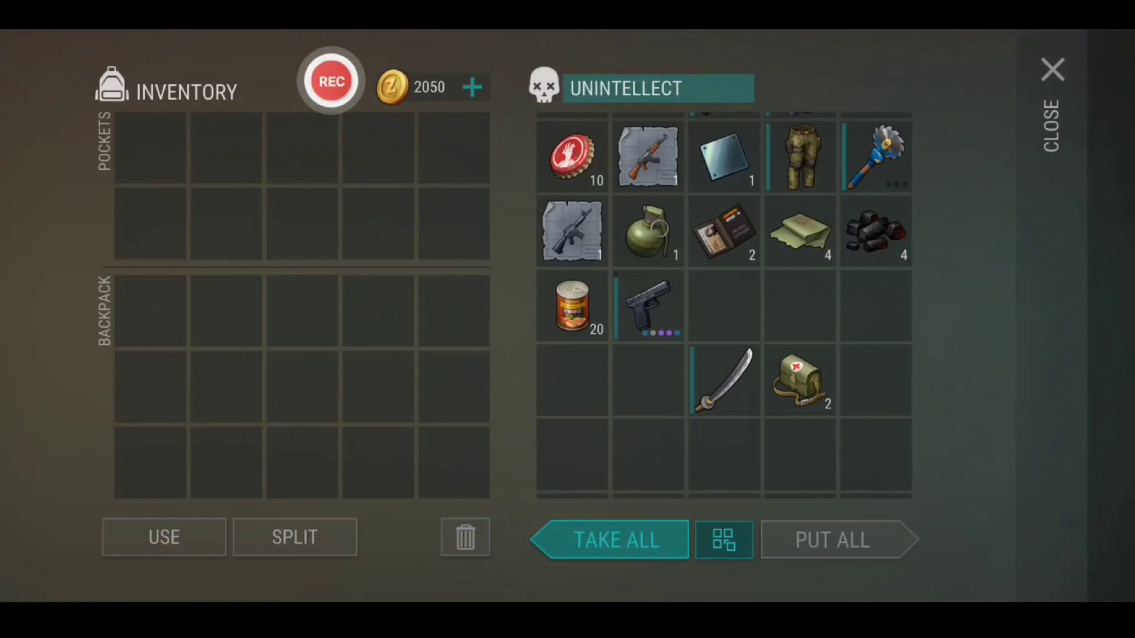
# Take all the container's loot into the backpack and return to the home screen
pyautogui.click(1050, 71)
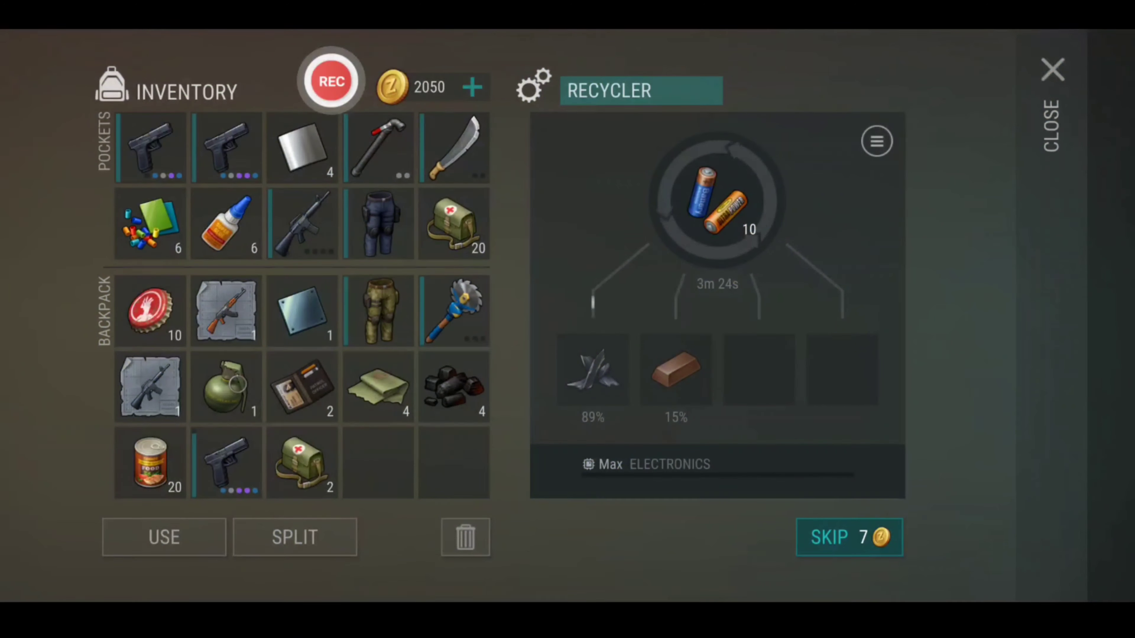
pyautogui.click(1051, 71)
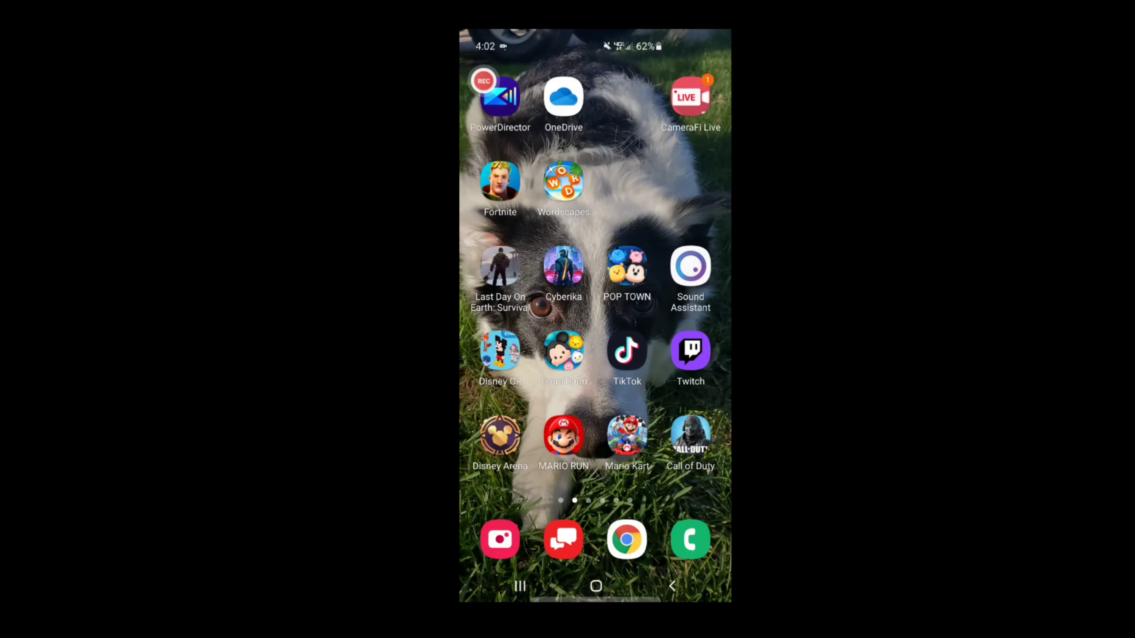
# Launch Call of Duty Mobile into the practice range and bring up Loadout 1 selection
pyautogui.click(690, 439)
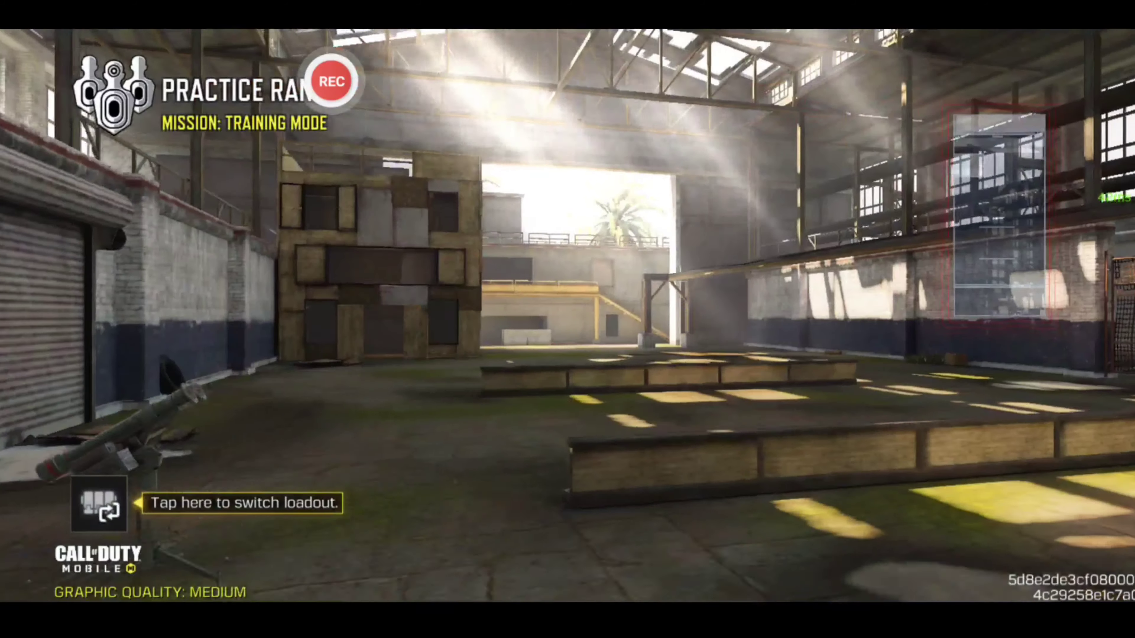
pyautogui.click(100, 508)
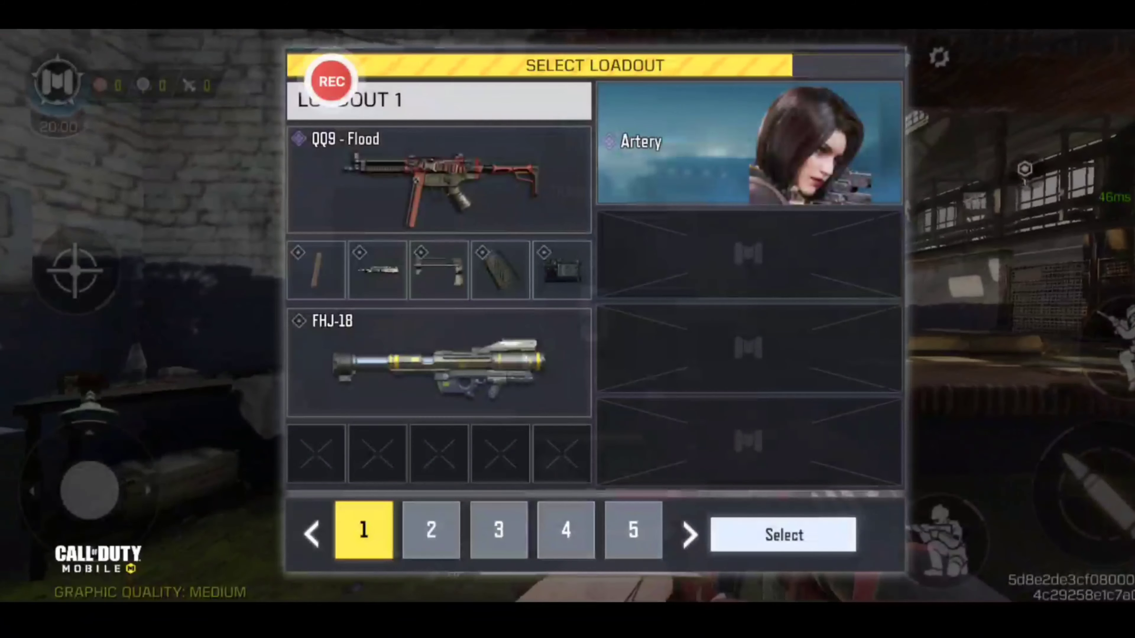